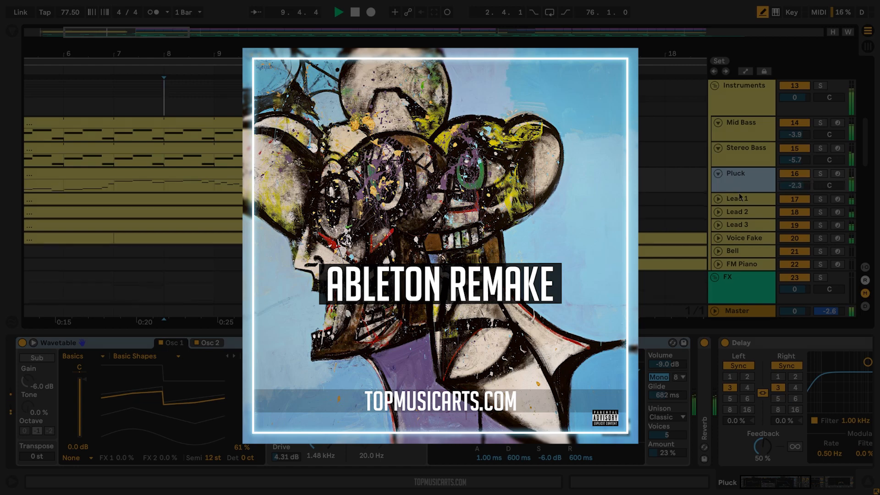
Step: Show the Voice Fake and FM Piano device chains, then select the 808 track
{"action": "left_click", "coordinate": [737, 182]}
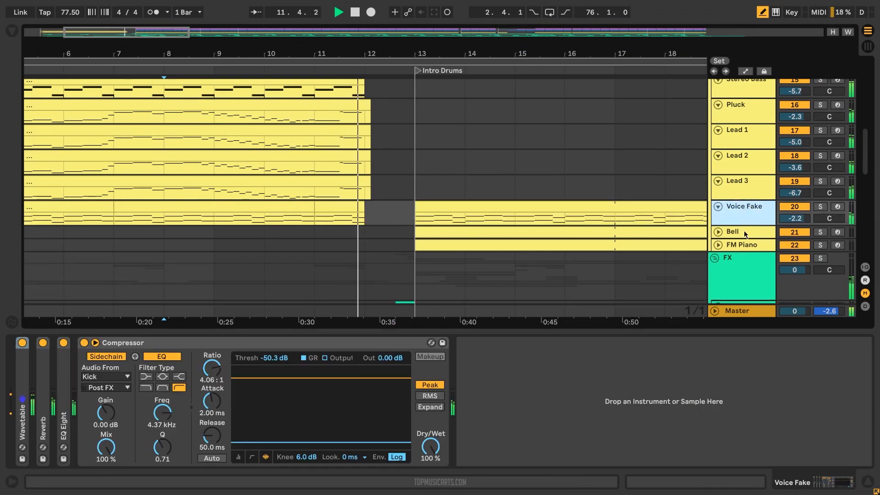
{"action": "left_click", "coordinate": [741, 245]}
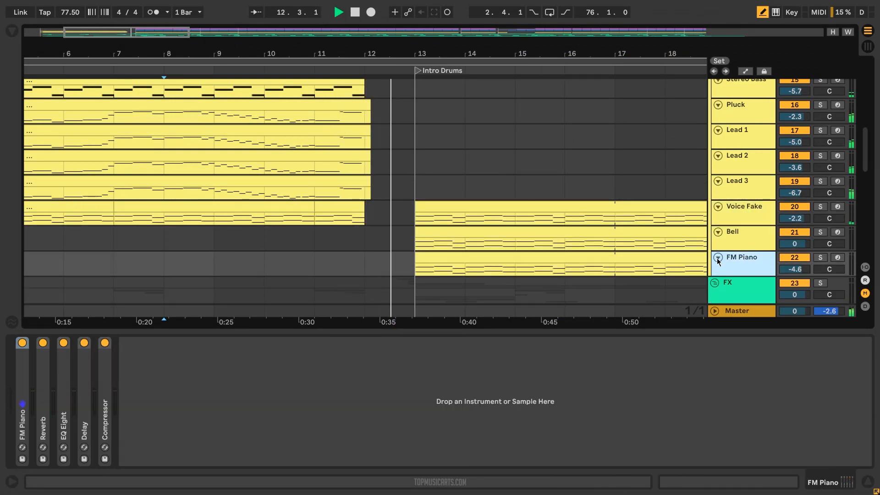
{"action": "left_click", "coordinate": [339, 12]}
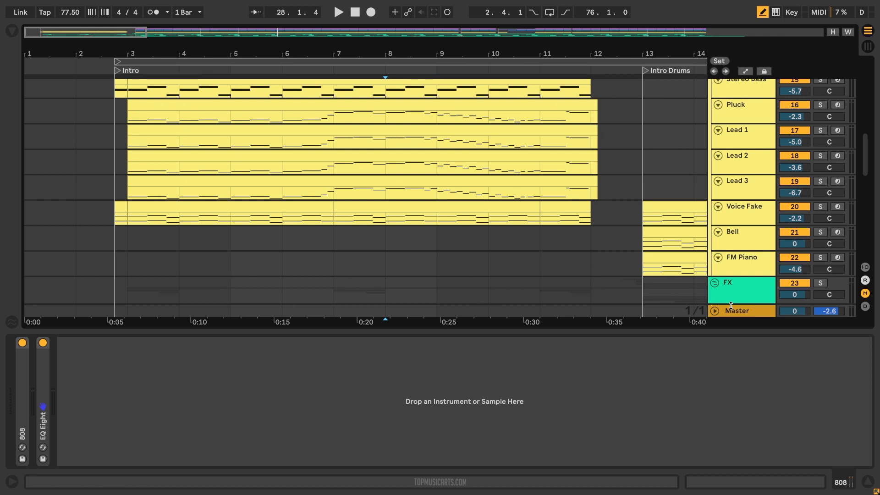
Step: Show the master's EQ, A Bit Warmer and Multiband Compression, then the Mid Bass chain
{"action": "left_click", "coordinate": [737, 310]}
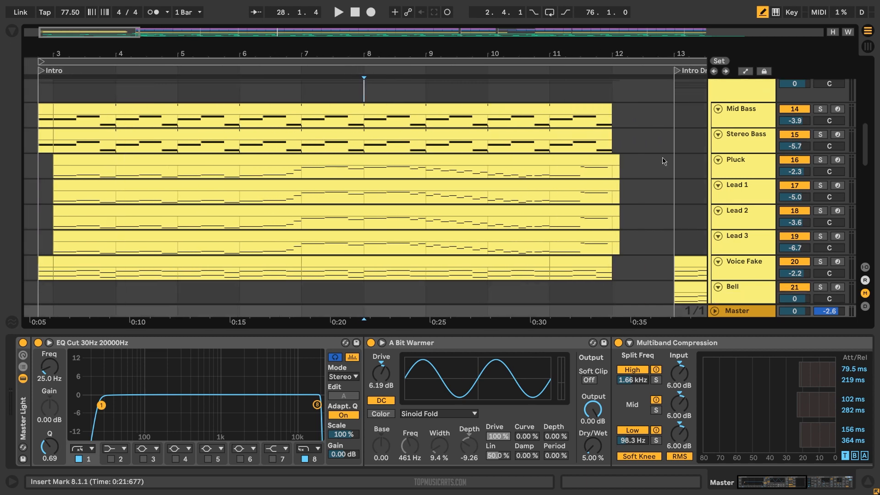
{"action": "left_click", "coordinate": [740, 109]}
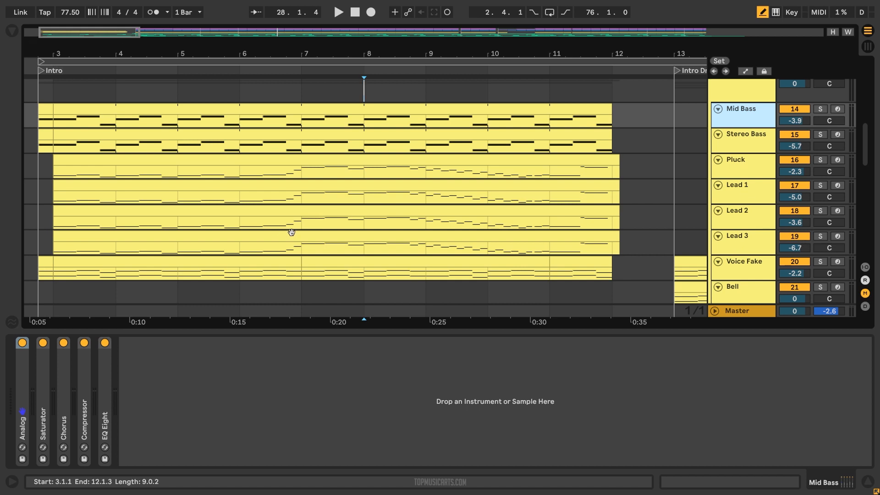
Step: Show the Stereo Bass and Mid Bass device chains and the Mid Bass clip's notes
{"action": "left_click", "coordinate": [747, 133]}
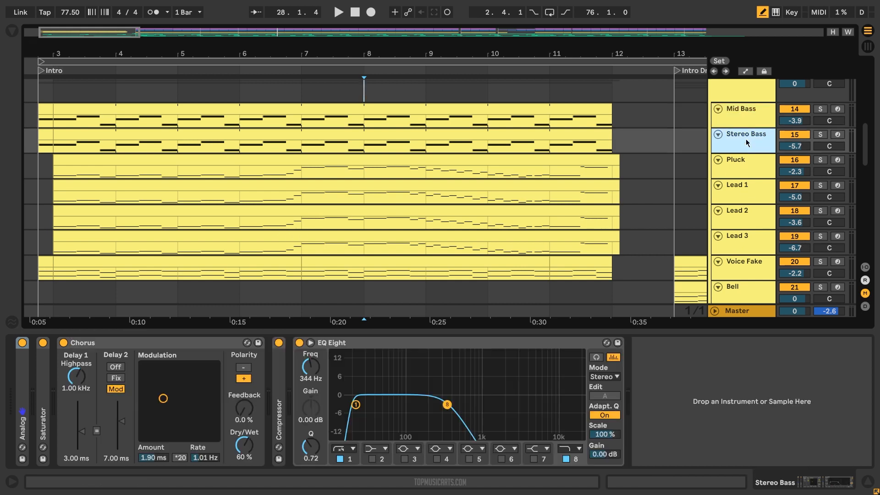
{"action": "left_click", "coordinate": [741, 108]}
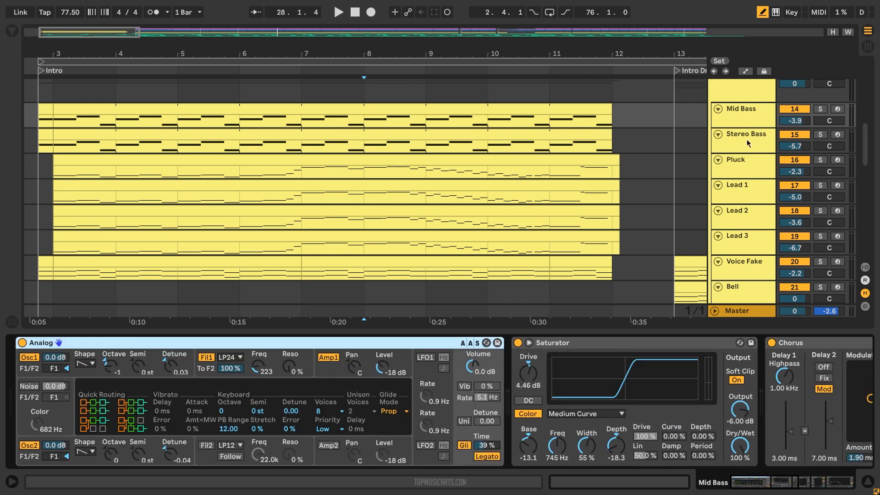
{"action": "left_click", "coordinate": [746, 134]}
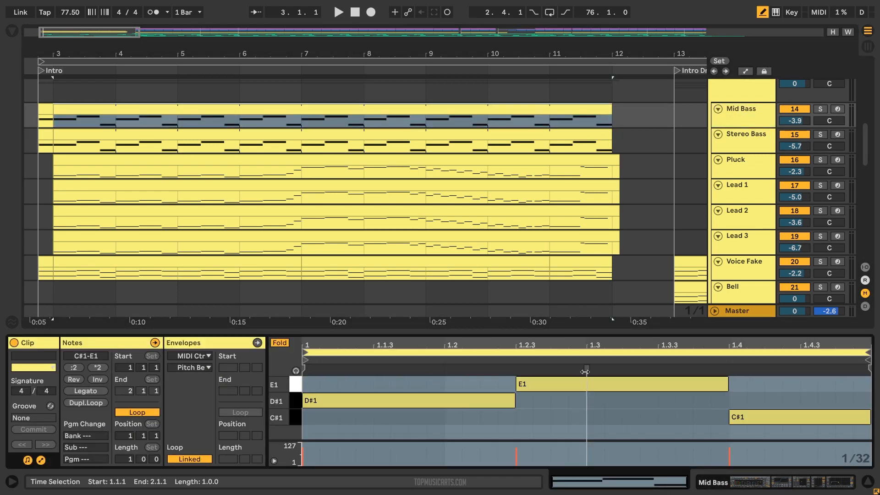
{"action": "left_click", "coordinate": [253, 145]}
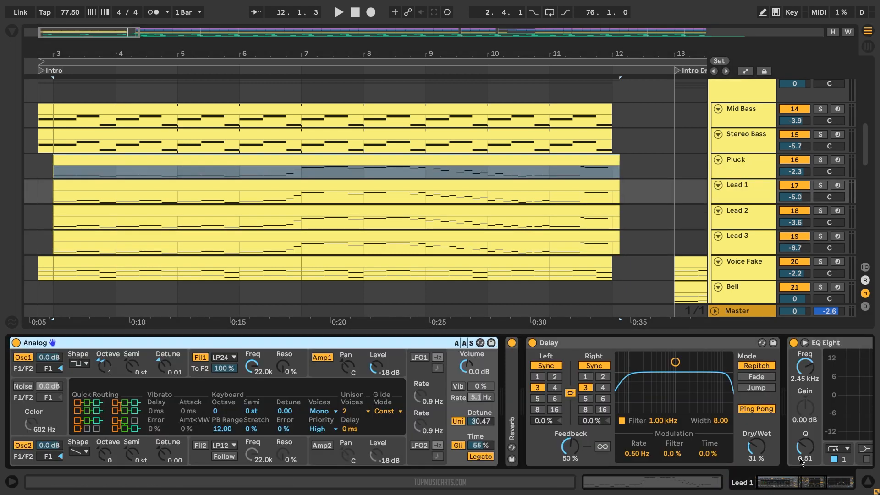
Step: Show Lead 1, Lead 3 and Voice Fake's Wavetable and Reverb chains in turn
{"action": "left_click", "coordinate": [741, 184]}
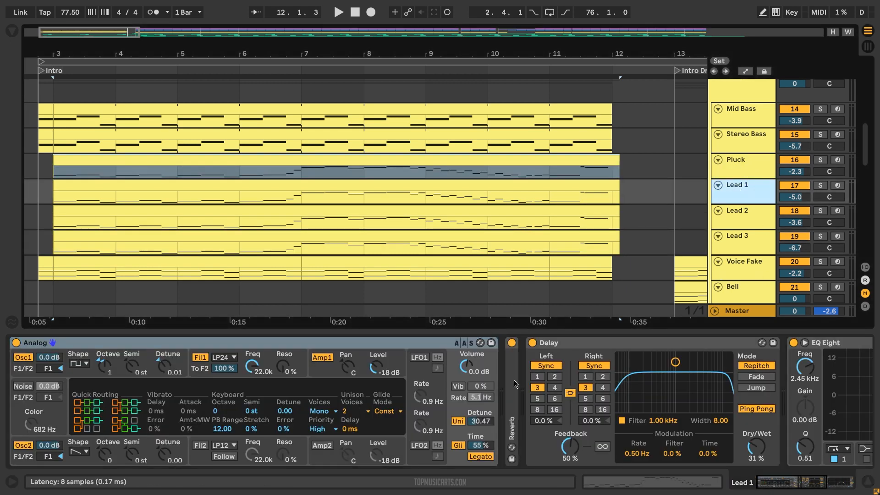
{"action": "left_click", "coordinate": [737, 236]}
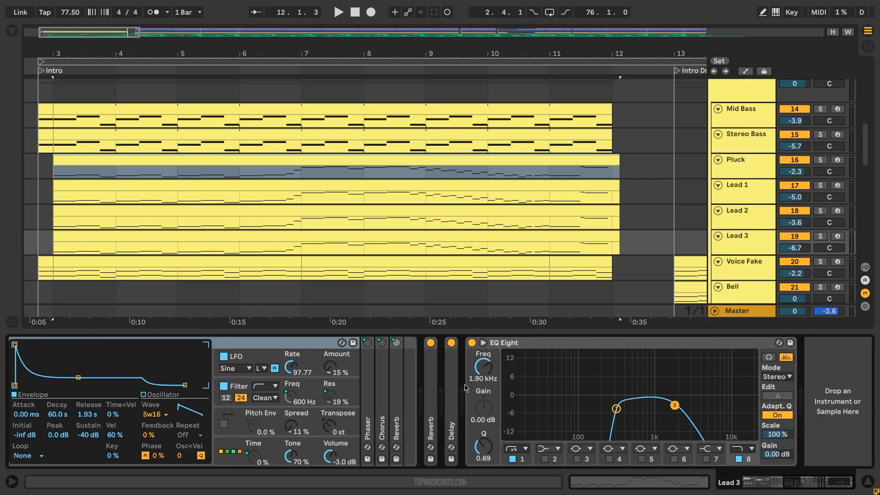
{"action": "left_click", "coordinate": [743, 262]}
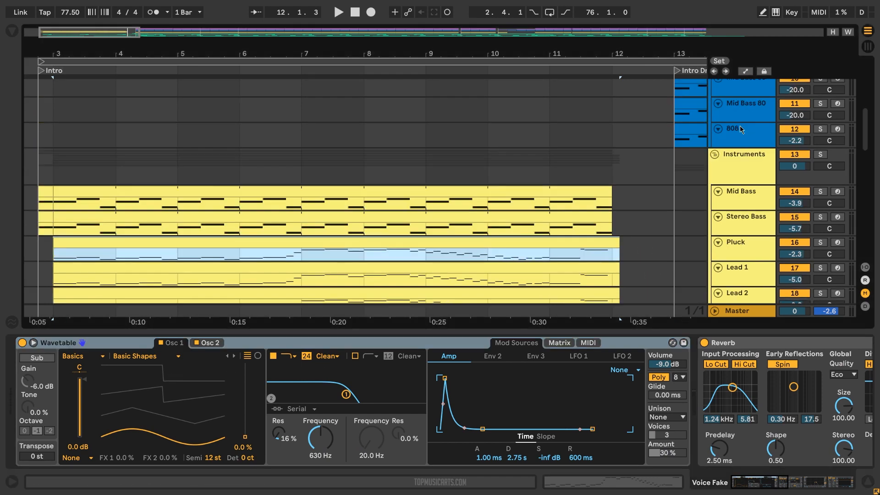
Step: Show the Kick track's Simpler at the Intro Drums section
{"action": "left_click", "coordinate": [743, 155]}
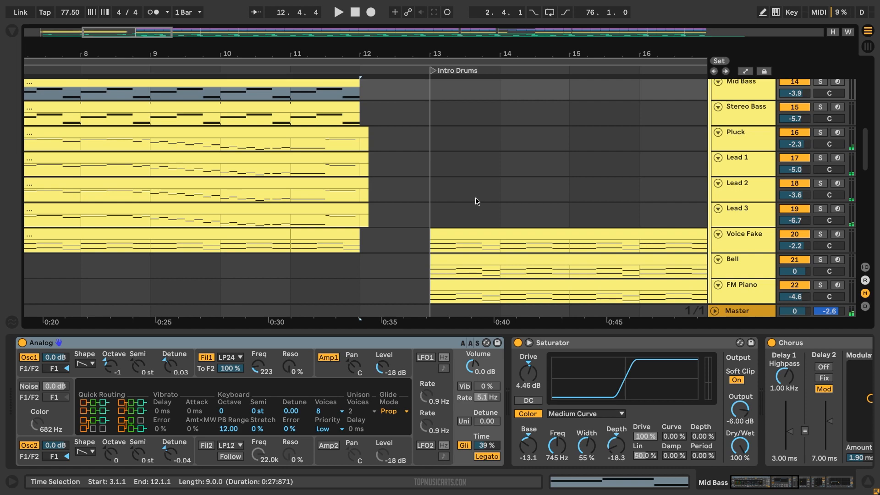
{"action": "mouse_move", "coordinate": [516, 182]}
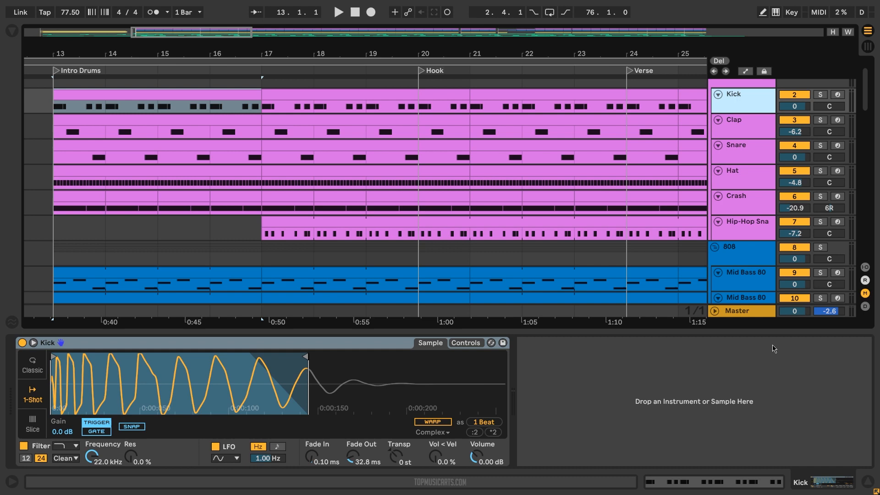
Step: Show the Snare, Hat and Kick samplers, then the 808 group's EQ Eight, Glue Compressor and Compressor
{"action": "left_click", "coordinate": [736, 145]}
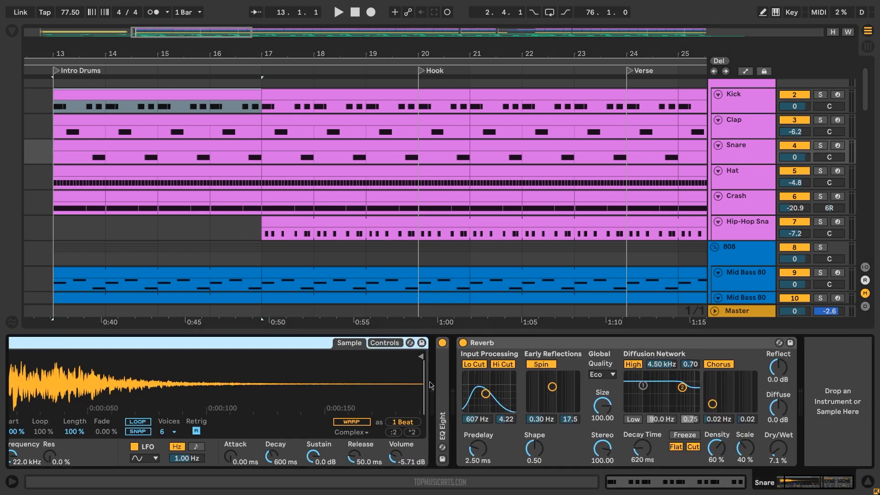
{"action": "left_click", "coordinate": [733, 176]}
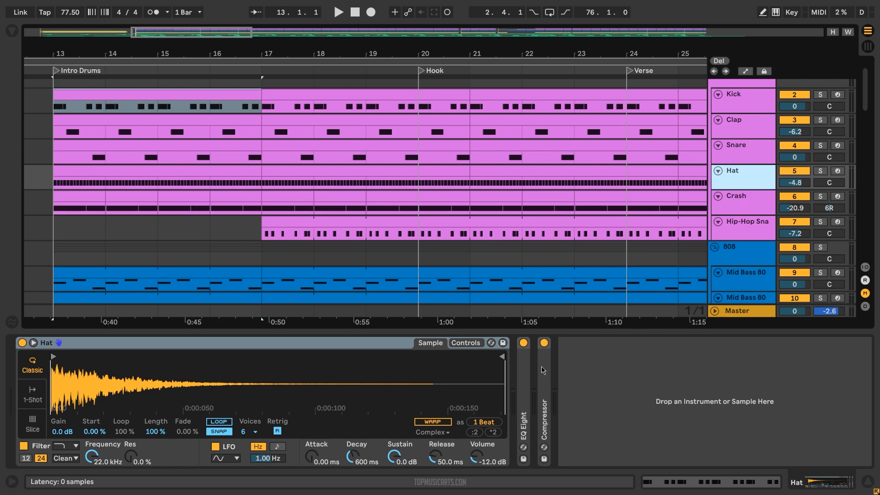
{"action": "left_click", "coordinate": [737, 196]}
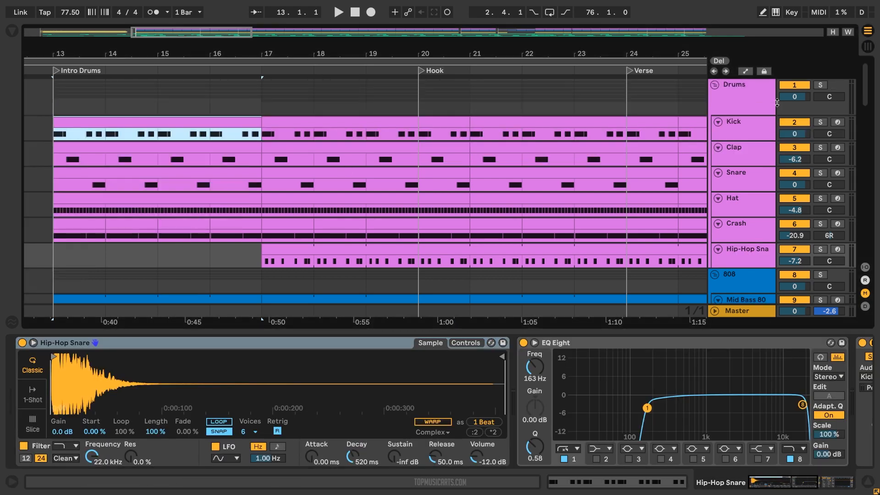
{"action": "left_click", "coordinate": [820, 84]}
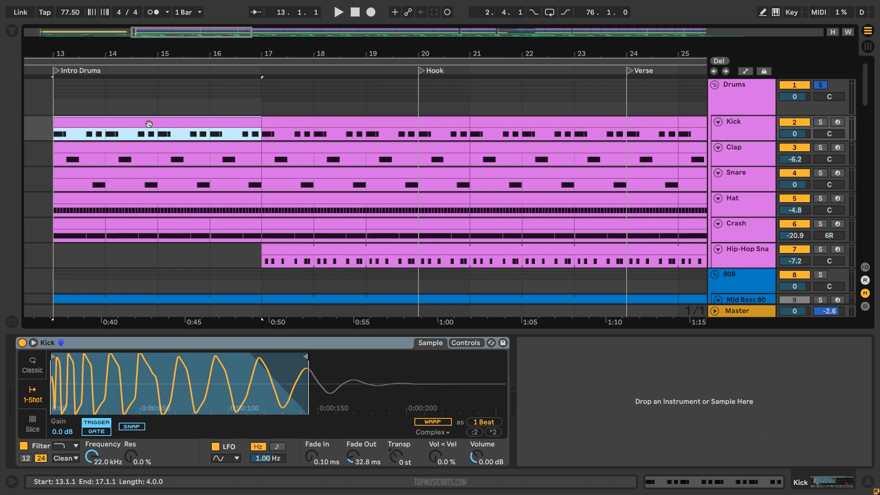
{"action": "left_click", "coordinate": [337, 12]}
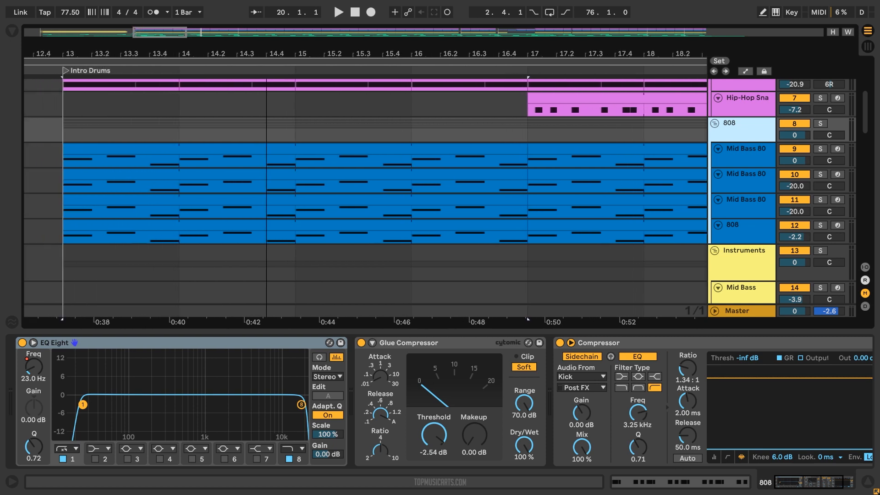
Step: Expand Mid Bass 808's Wavetable settings, then play the song with the 808 group soloed
{"action": "left_click", "coordinate": [299, 211]}
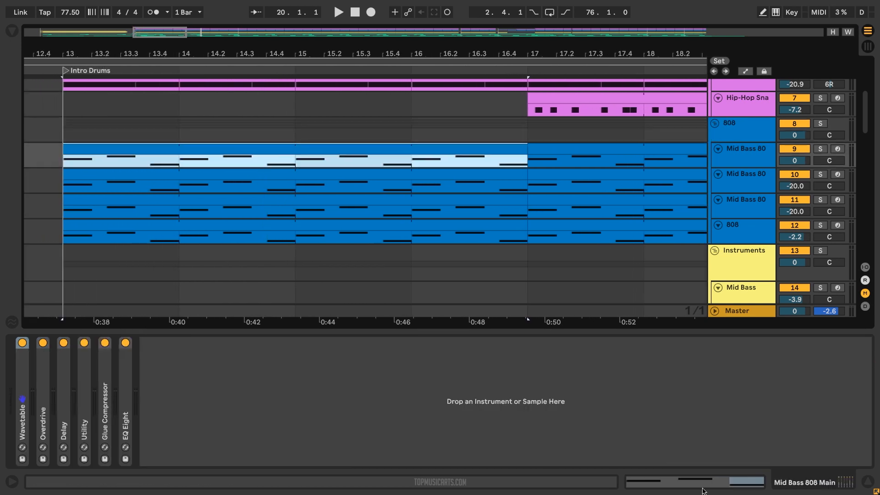
{"action": "double_click", "coordinate": [224, 151]}
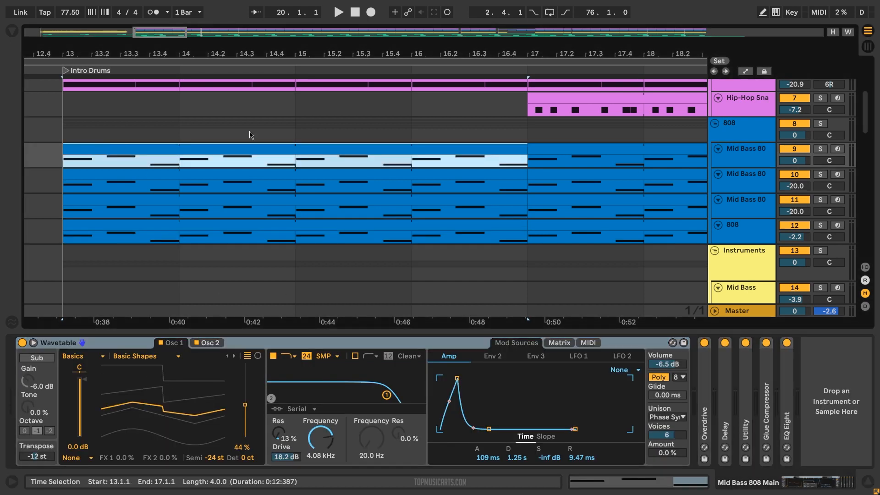
{"action": "left_click", "coordinate": [337, 11]}
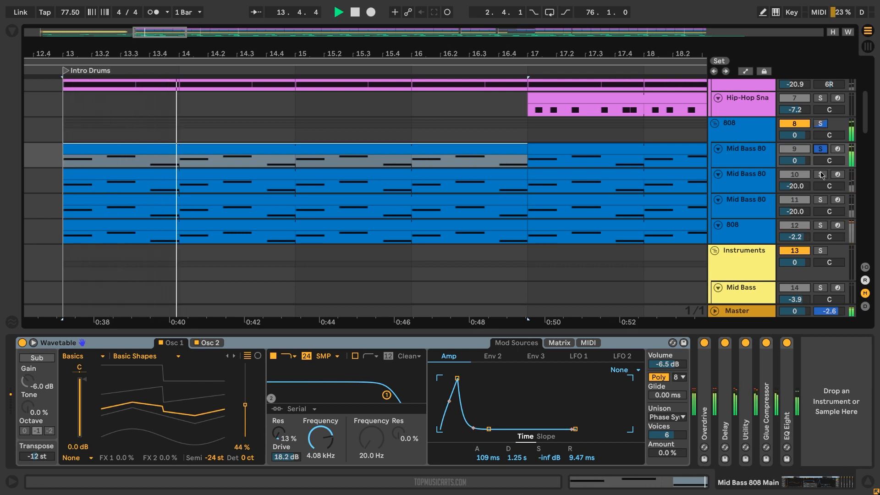
{"action": "left_click", "coordinate": [819, 174]}
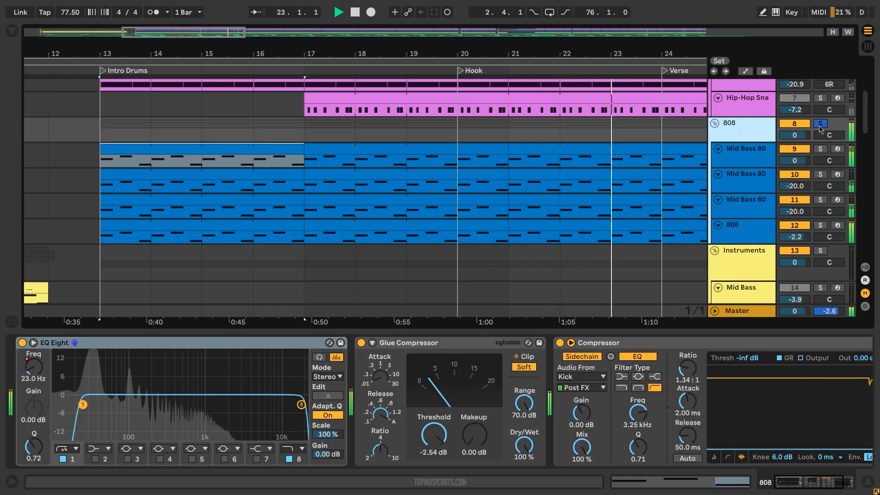
Step: Play from the Hook with Drums soloed alongside 808 and show the Drums group's Glue and parallel compressors
{"action": "left_click", "coordinate": [819, 122]}
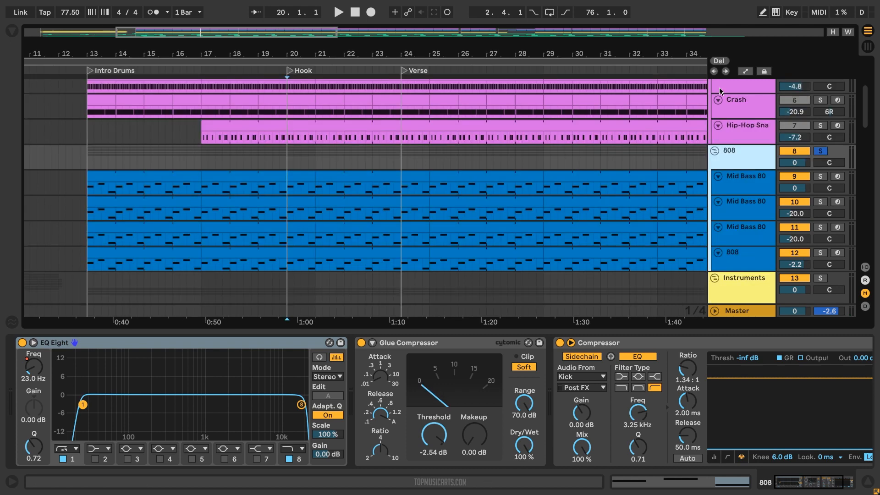
{"action": "left_click", "coordinate": [337, 12]}
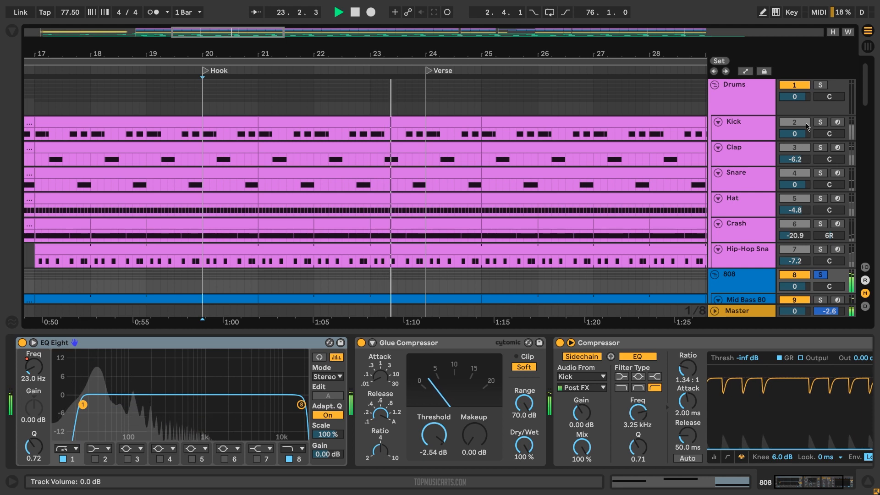
{"action": "left_click", "coordinate": [820, 84]}
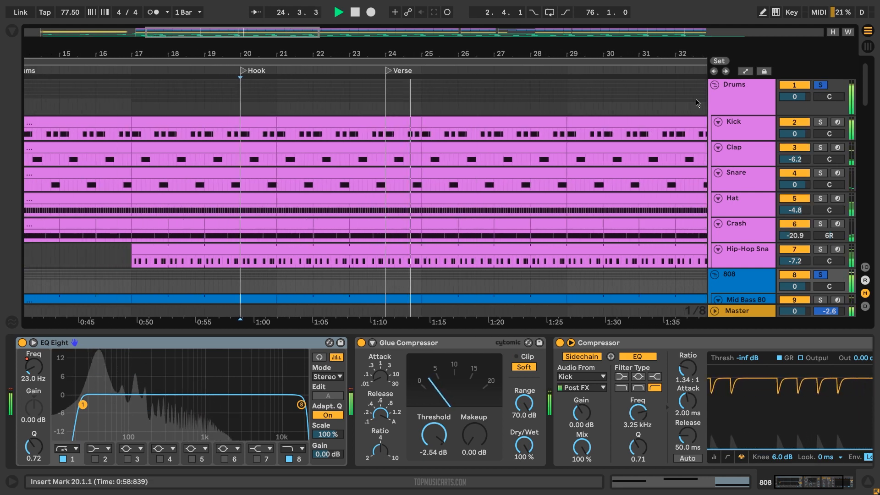
{"action": "left_click", "coordinate": [741, 96]}
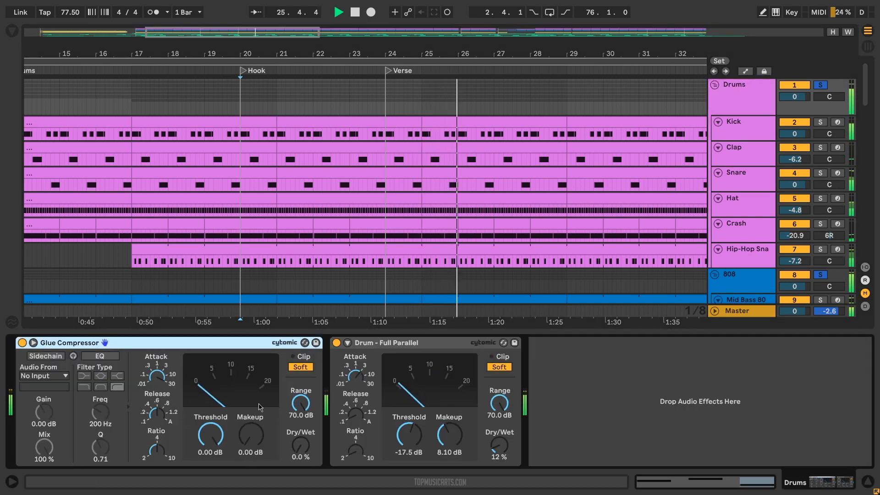
Step: Stop playback and show the 808 group's EQ, glue and sidechained compressors
{"action": "left_click", "coordinate": [741, 121]}
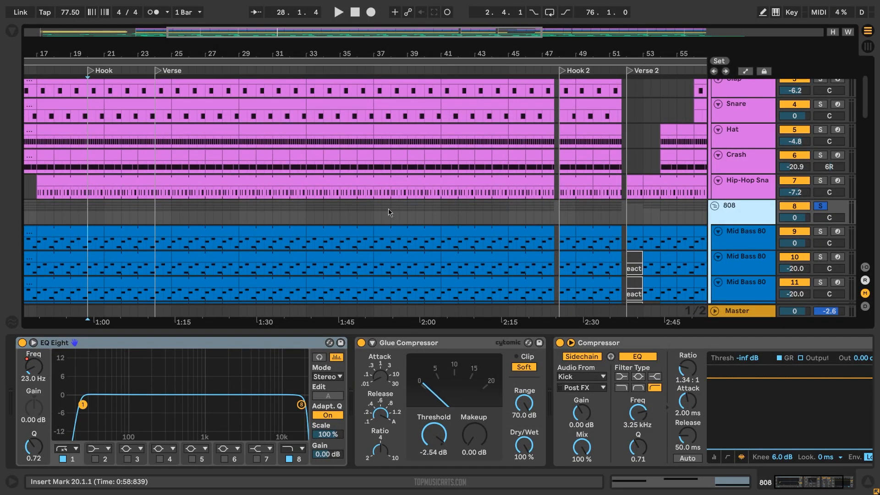
Step: Unsolo the 808 group and scroll the track list to the Alarm, Atmos and Vox tracks
{"action": "left_click", "coordinate": [820, 206]}
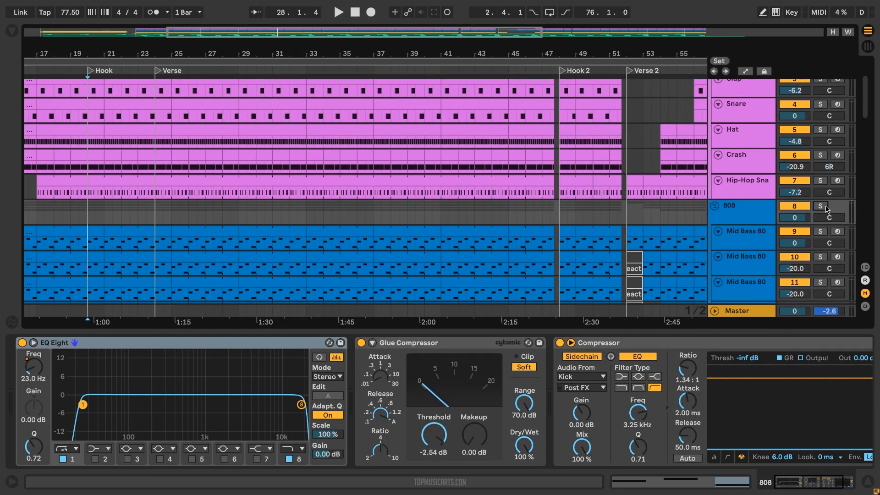
{"action": "scroll", "scroll_direction": "up", "scroll_amount": 3}
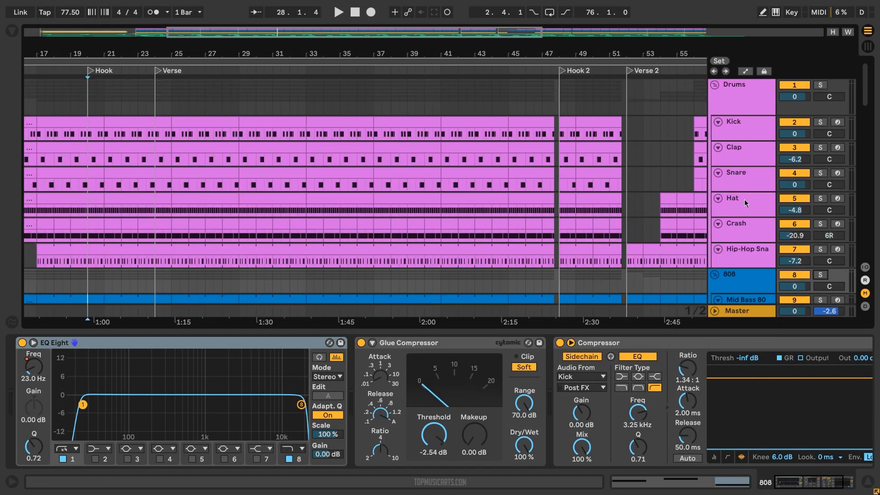
{"action": "scroll", "scroll_direction": "down", "scroll_amount": 3}
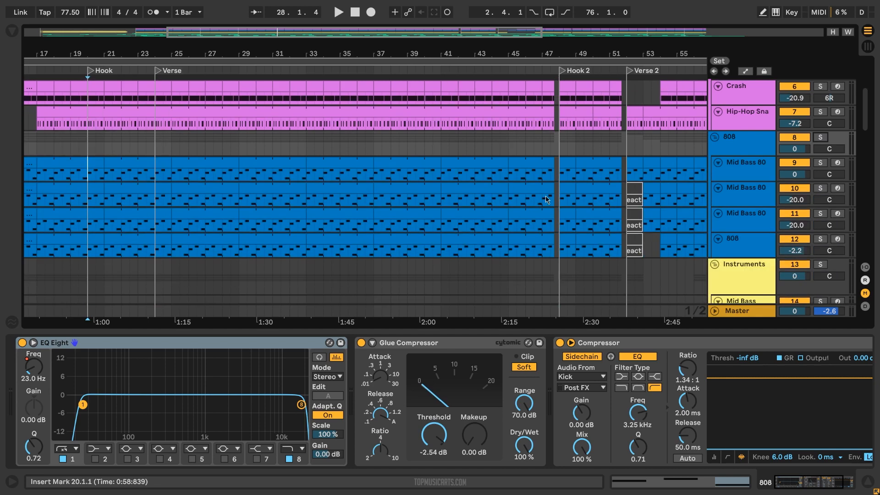
{"action": "scroll", "scroll_direction": "down", "scroll_amount": 3}
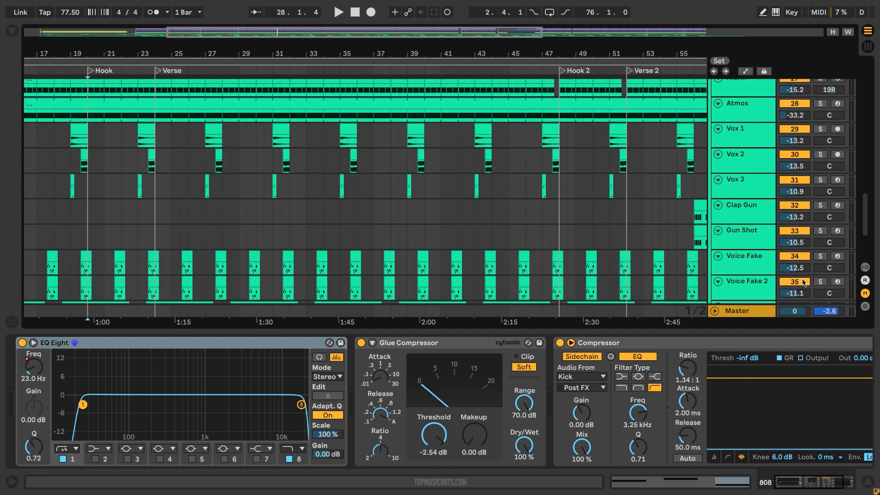
{"action": "scroll", "scroll_direction": "up", "scroll_amount": 3}
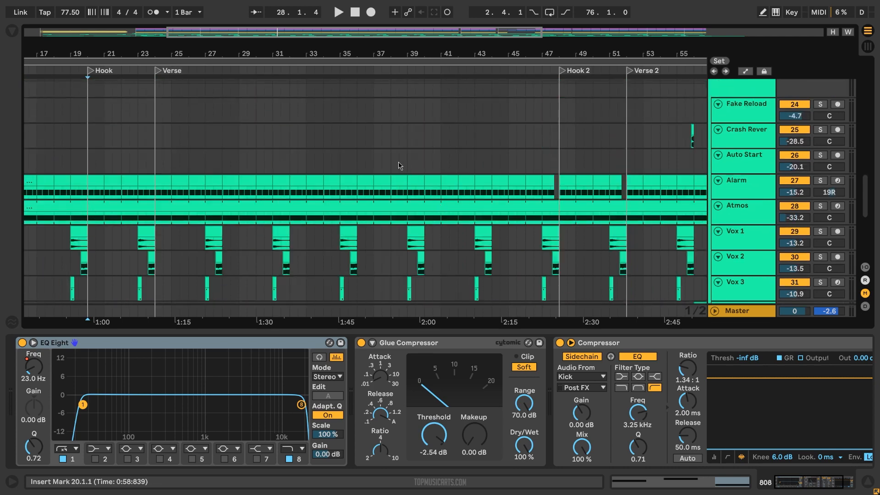